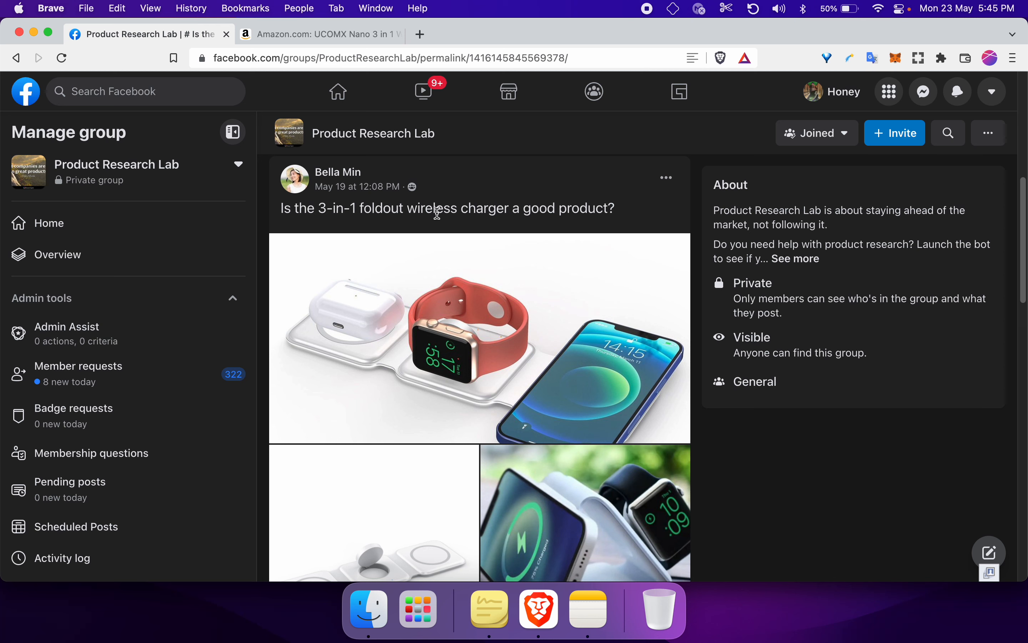
mouse_move(497, 210)
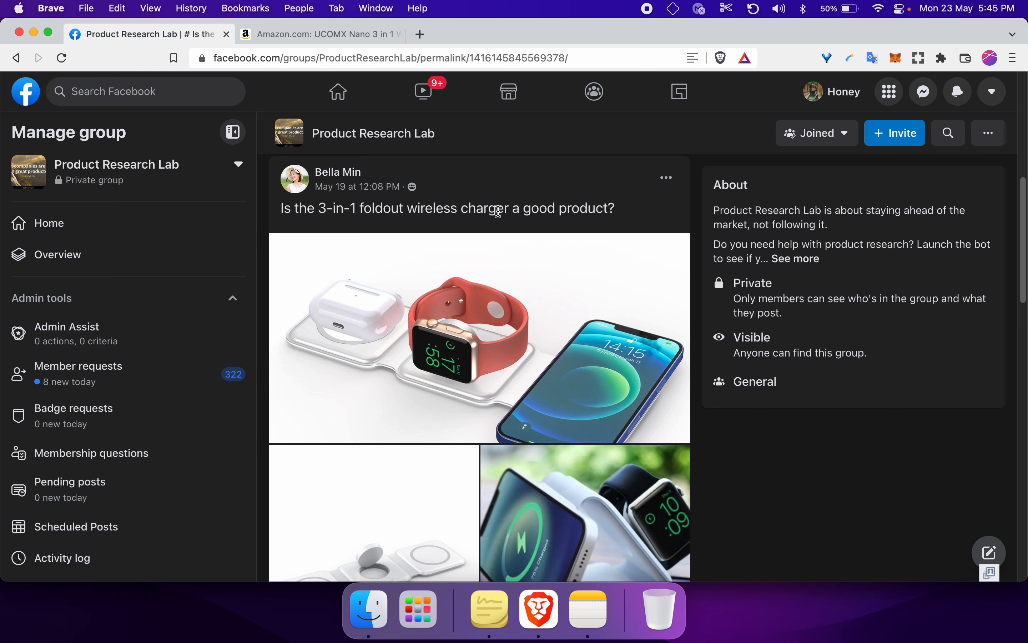
Read through the Facebook group post asking about the 3-in-1 foldout wireless charger
click(479, 338)
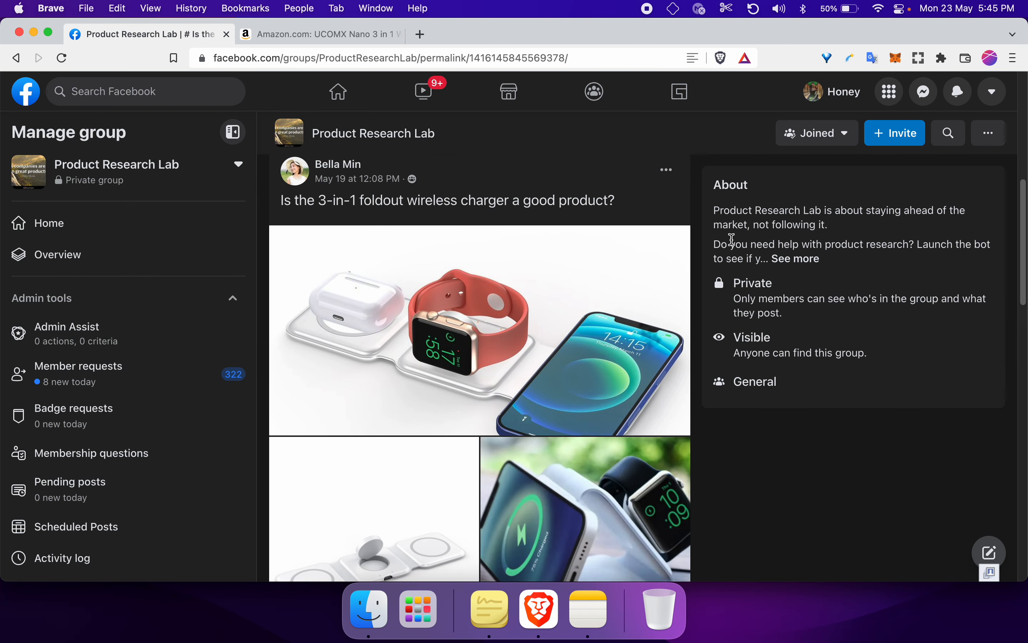
scroll(down, 3)
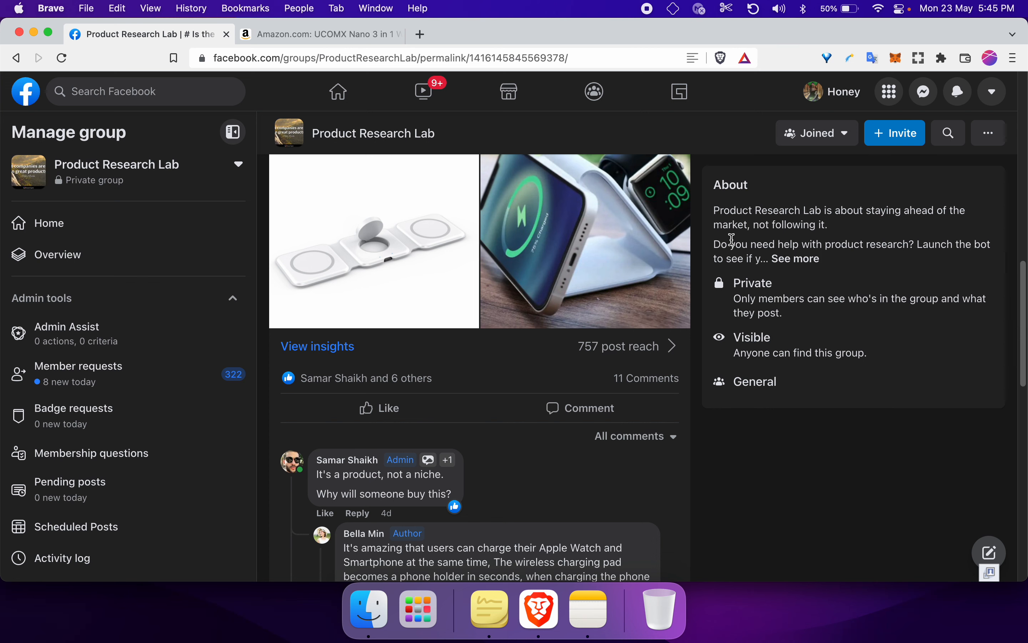
scroll(down, 3)
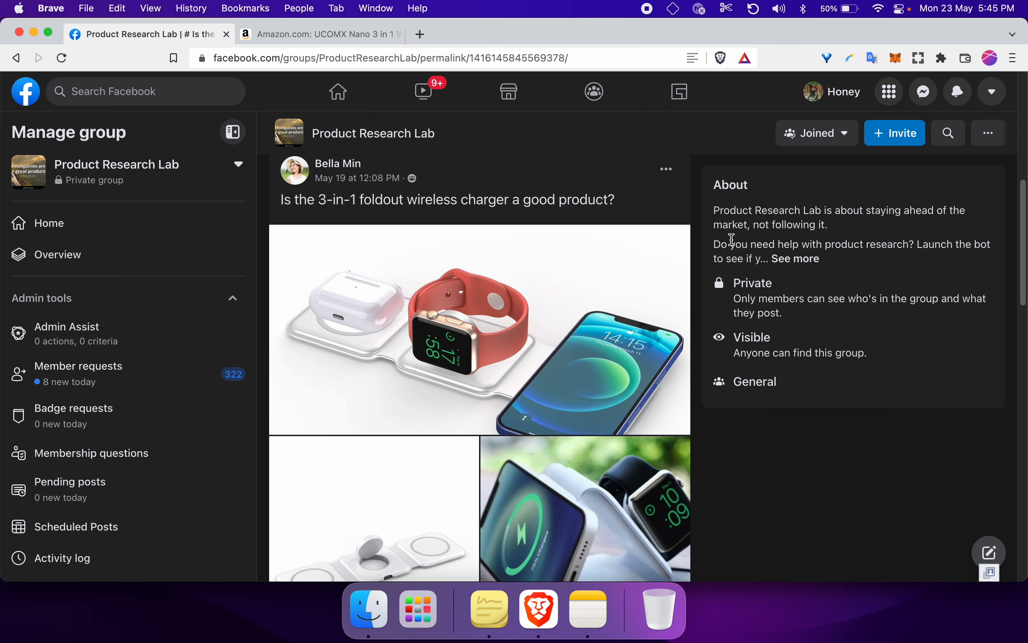
scroll(down, 3)
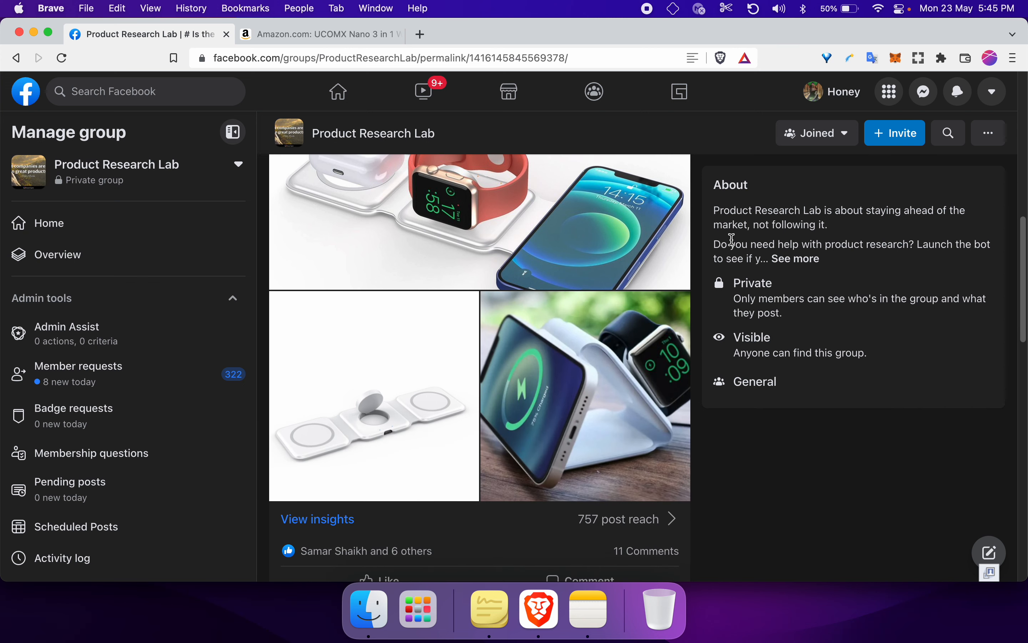
scroll(down, 3)
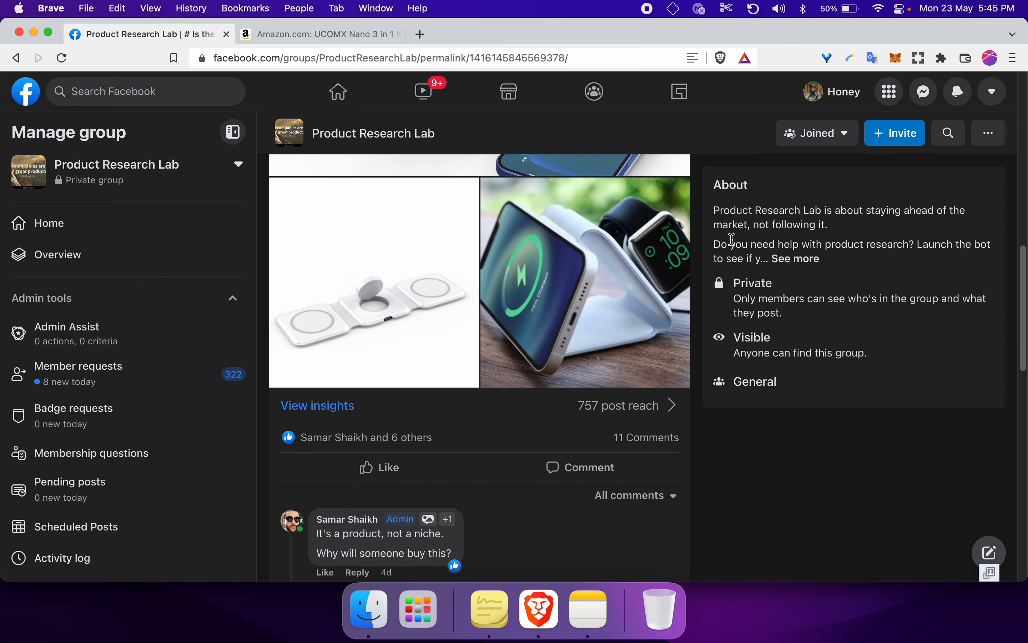
scroll(down, 3)
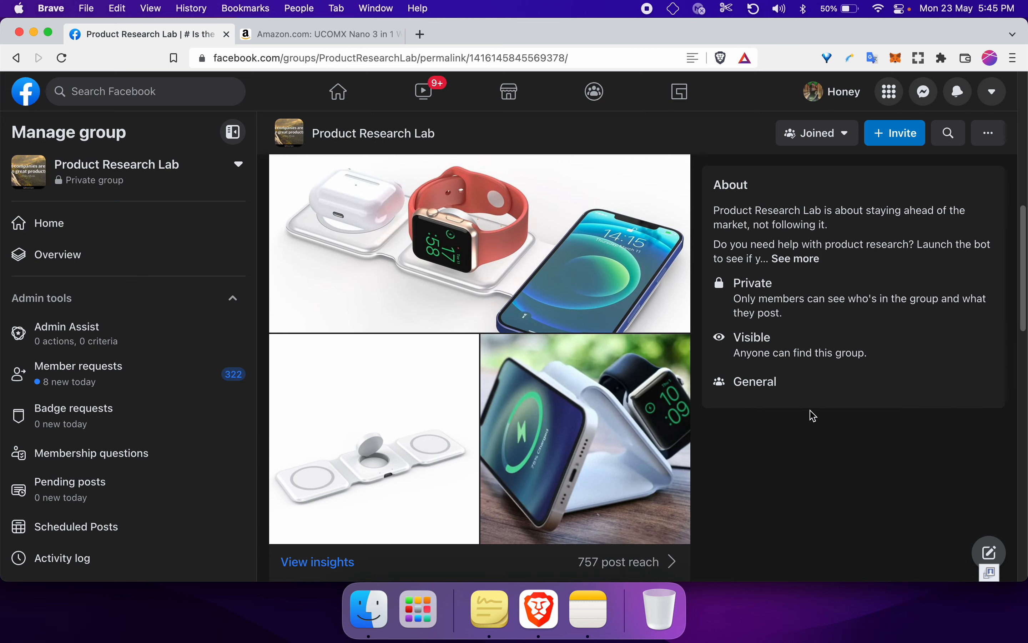
scroll(down, 3)
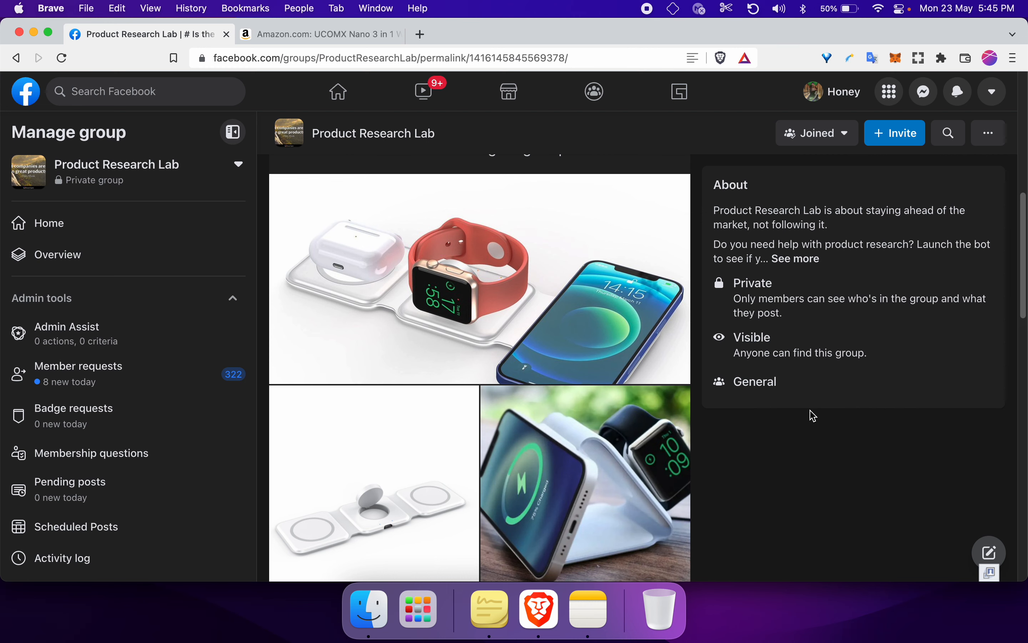
click(479, 278)
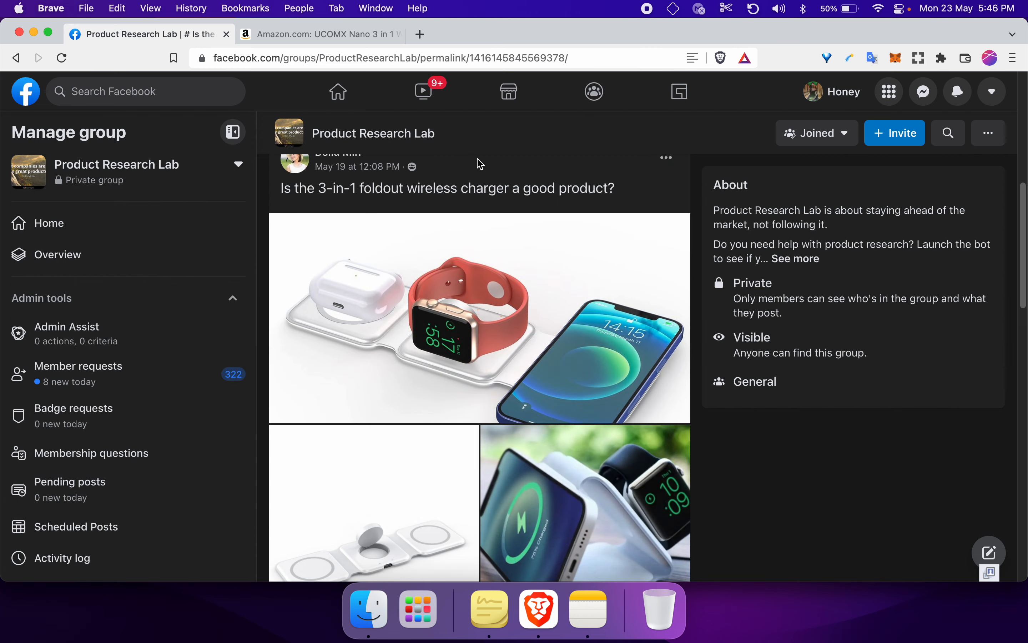
Switch the browser to the charger's Amazon listing
click(321, 33)
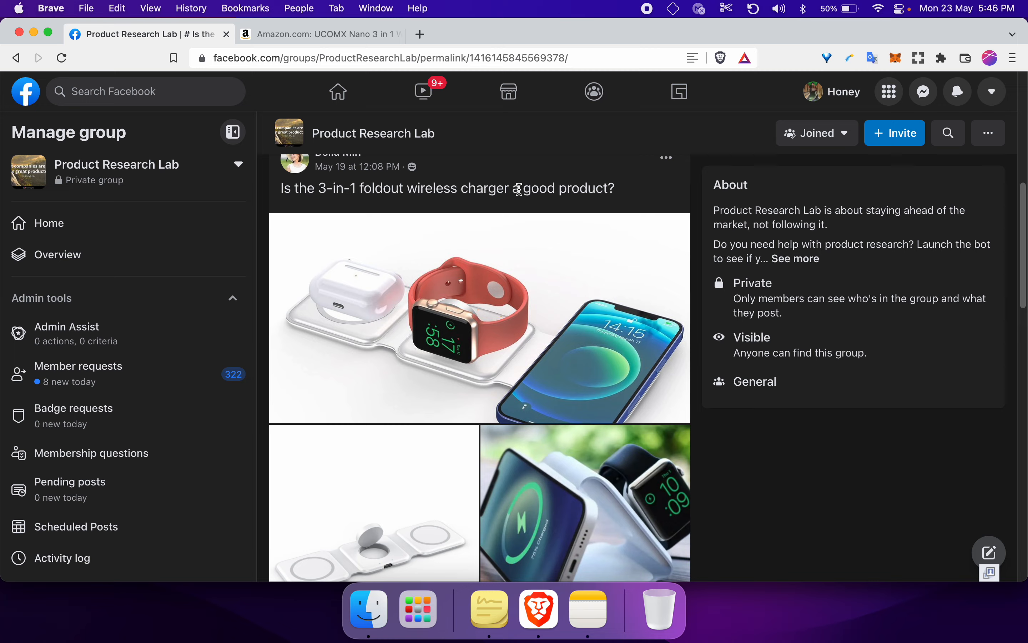
click(319, 34)
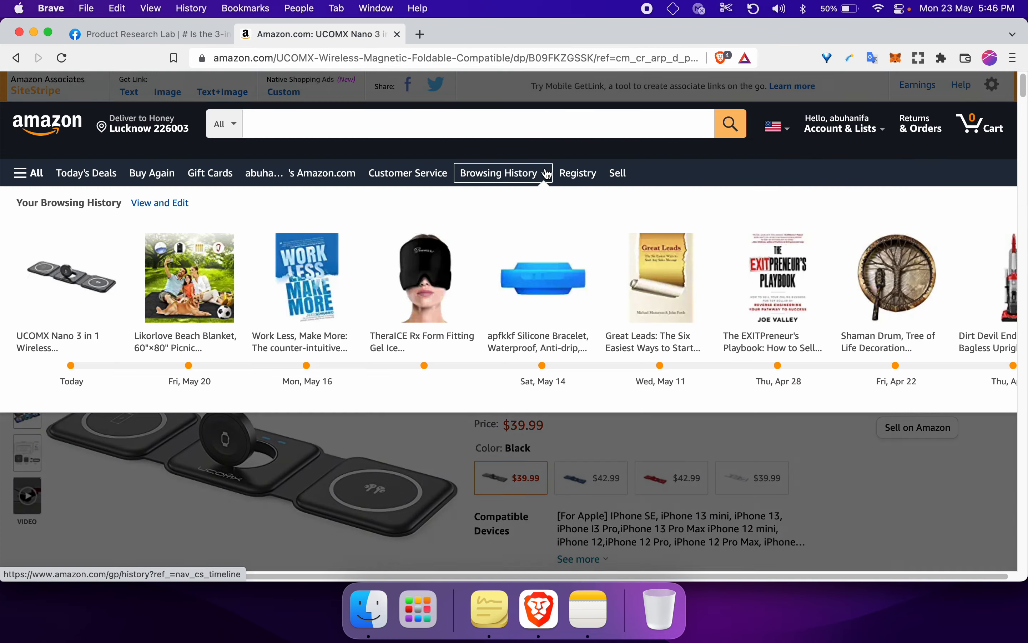
Dismiss the browsing history preview and jump to the 1,732-rating customer reviews section
click(497, 173)
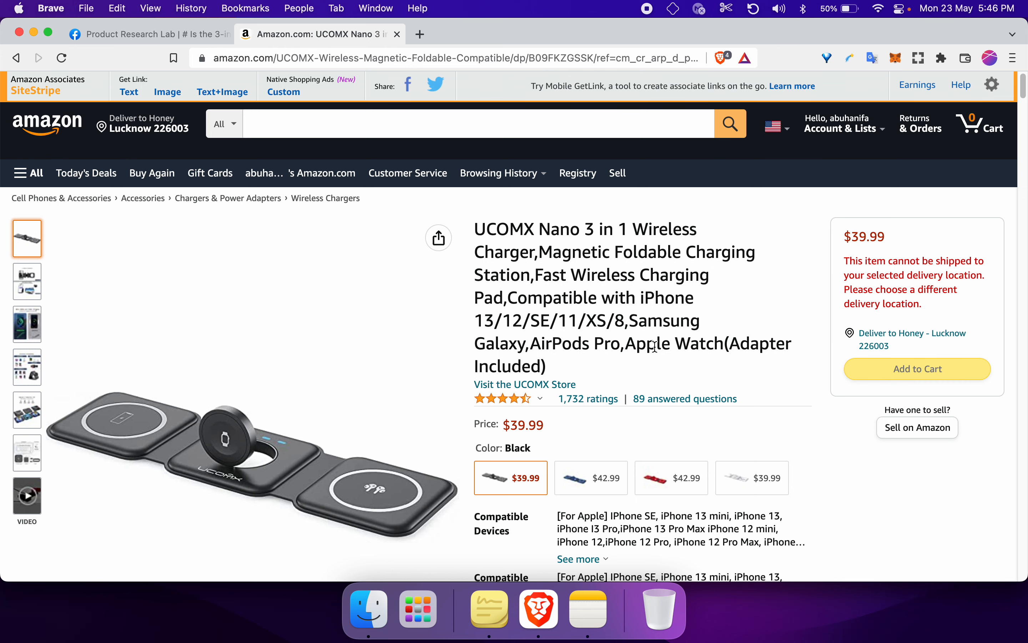
mouse_move(596, 230)
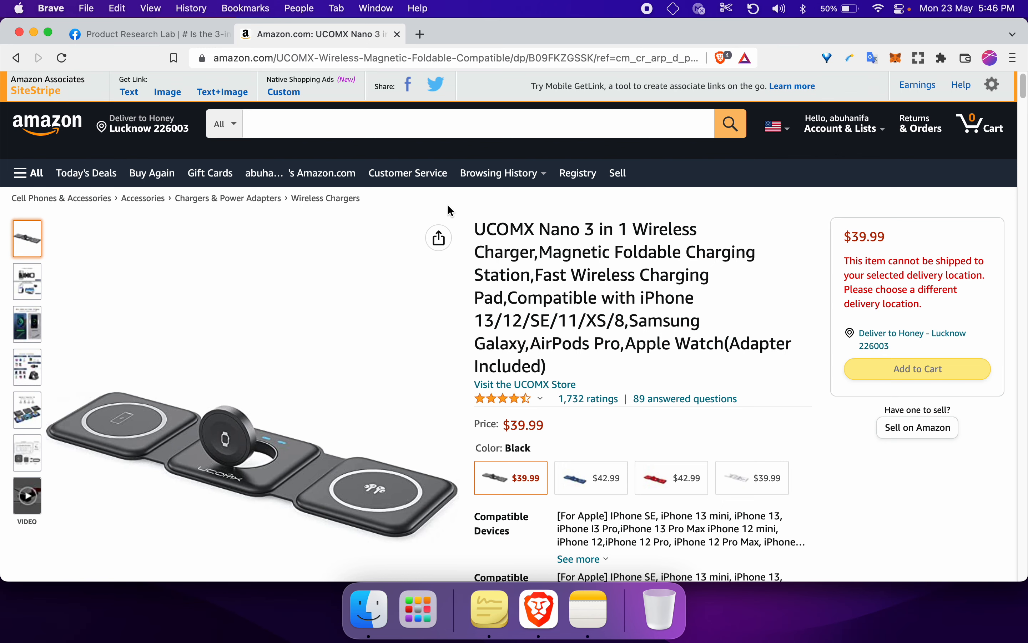
mouse_move(640, 270)
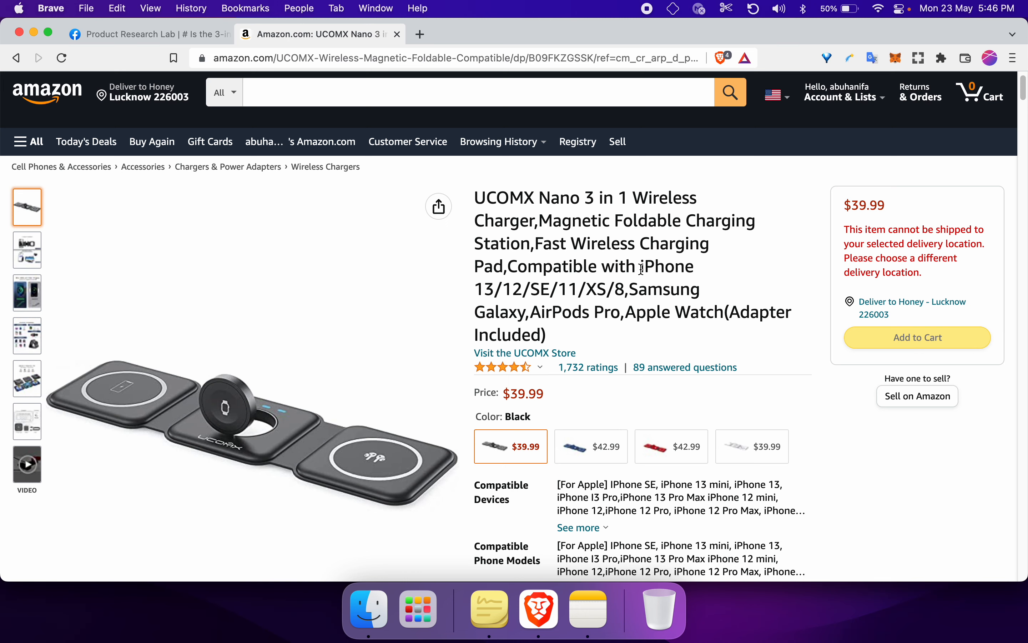
scroll(down, 3)
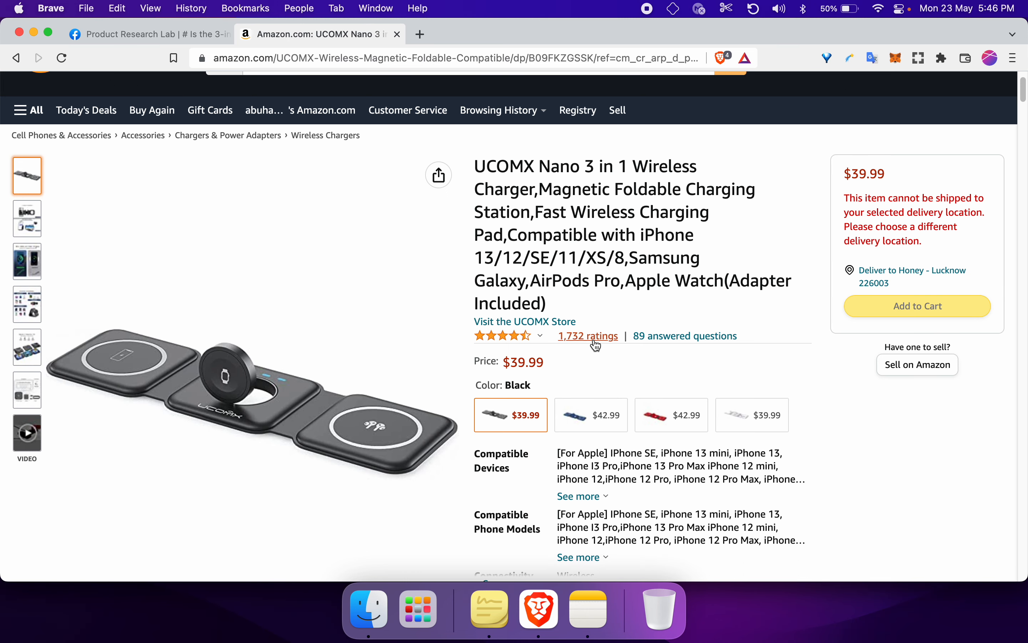
click(587, 336)
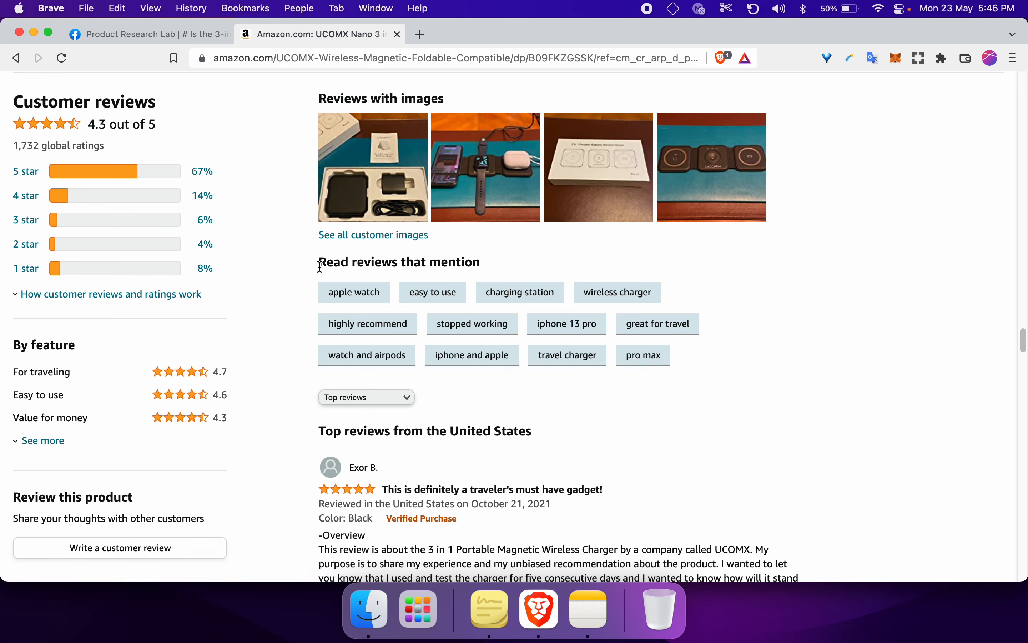
drag(318, 261, 695, 361)
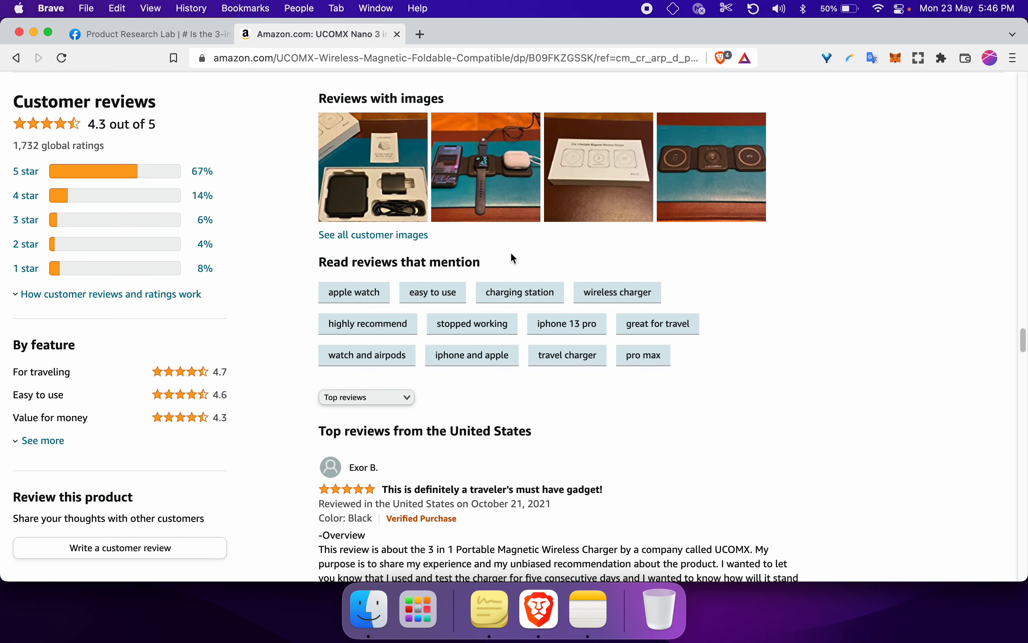
mouse_move(427, 296)
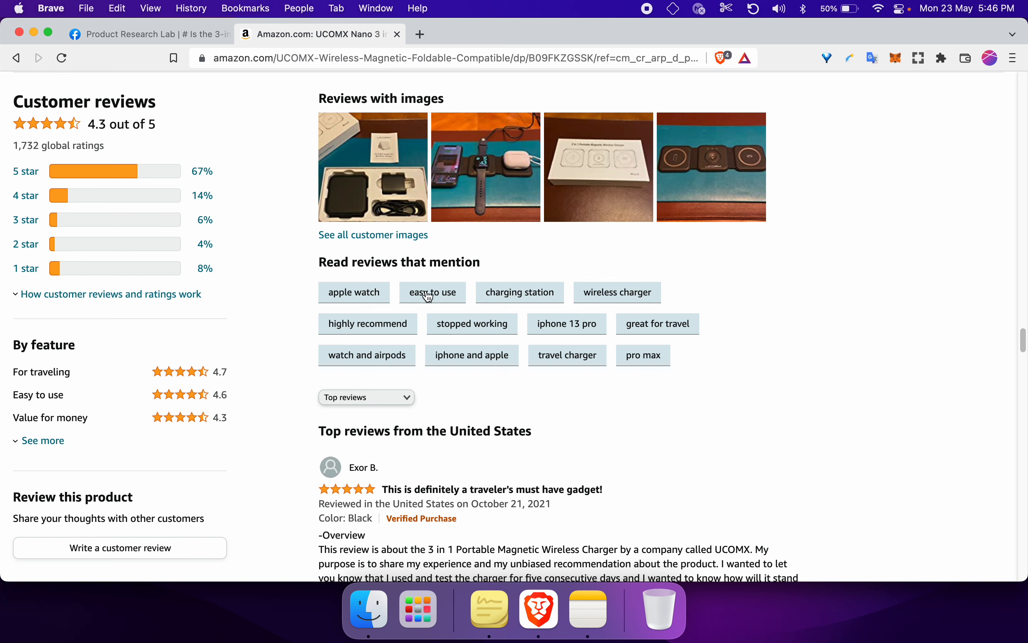
mouse_move(616, 292)
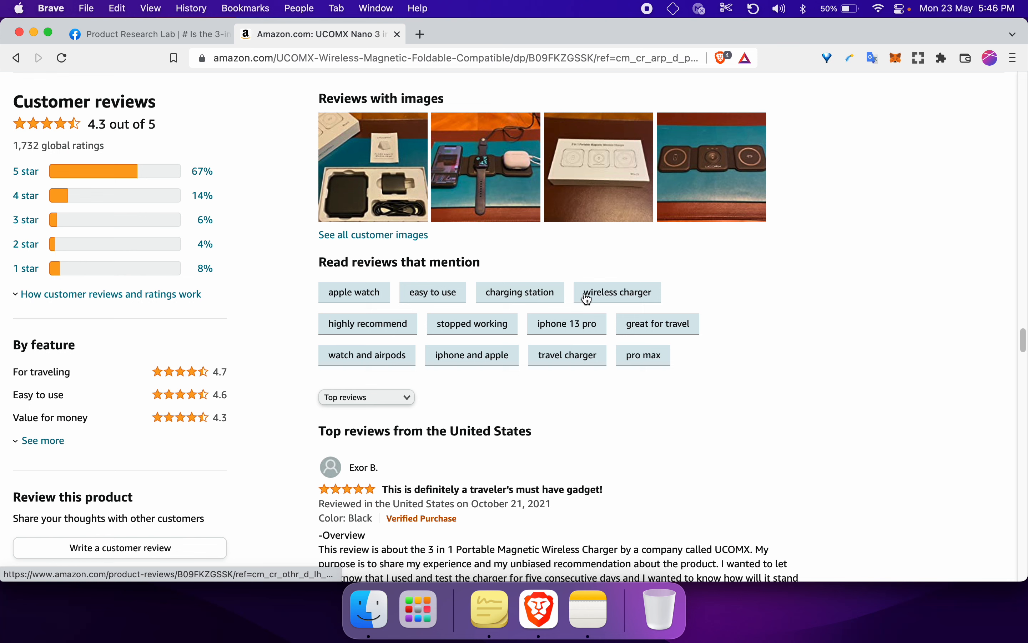
mouse_move(402, 329)
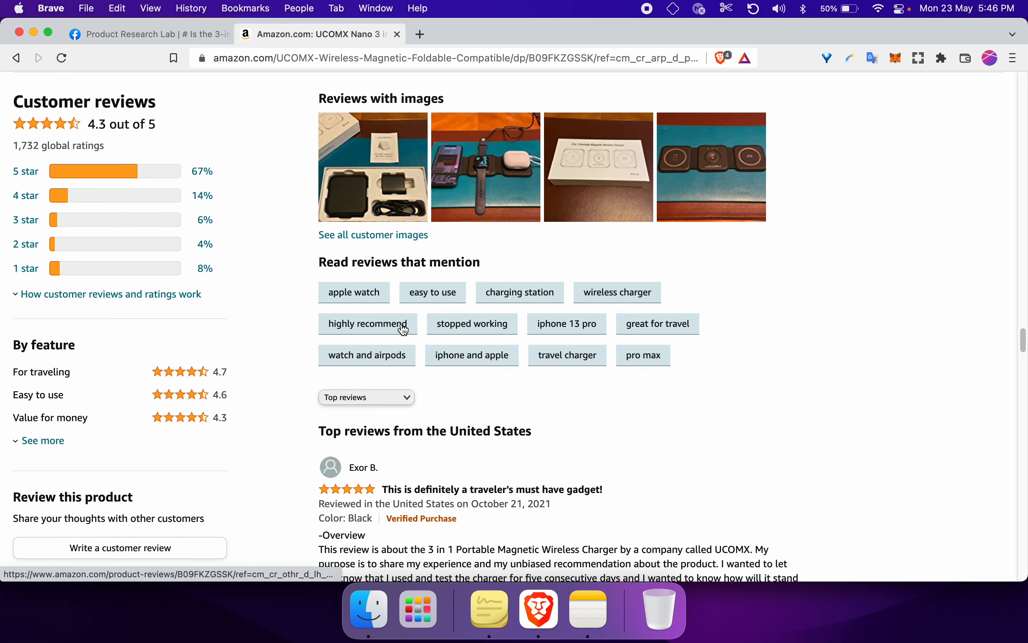
mouse_move(571, 326)
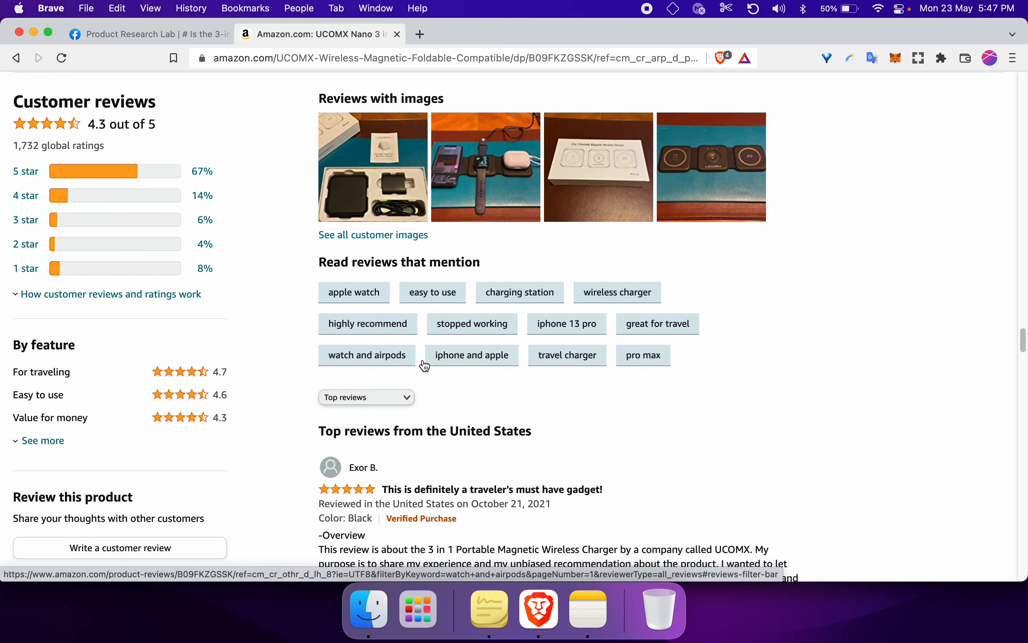
mouse_move(577, 372)
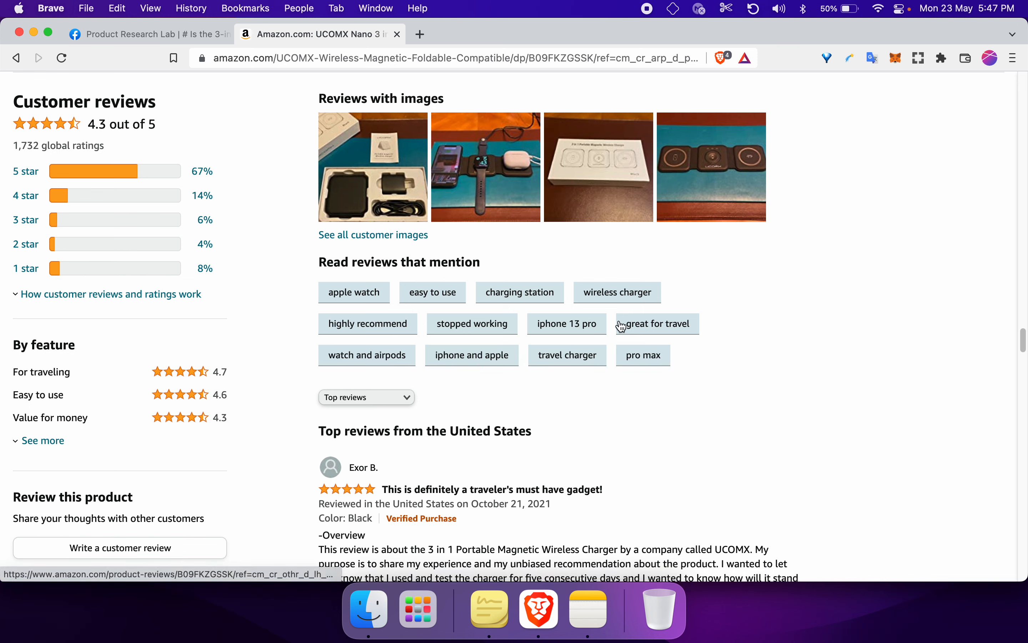
mouse_move(687, 331)
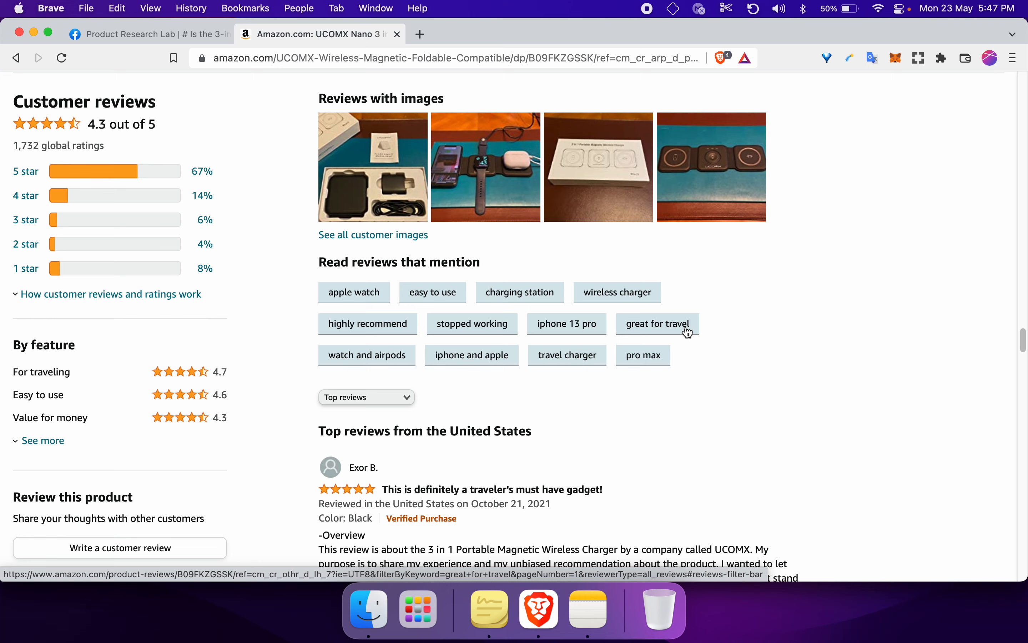
click(656, 323)
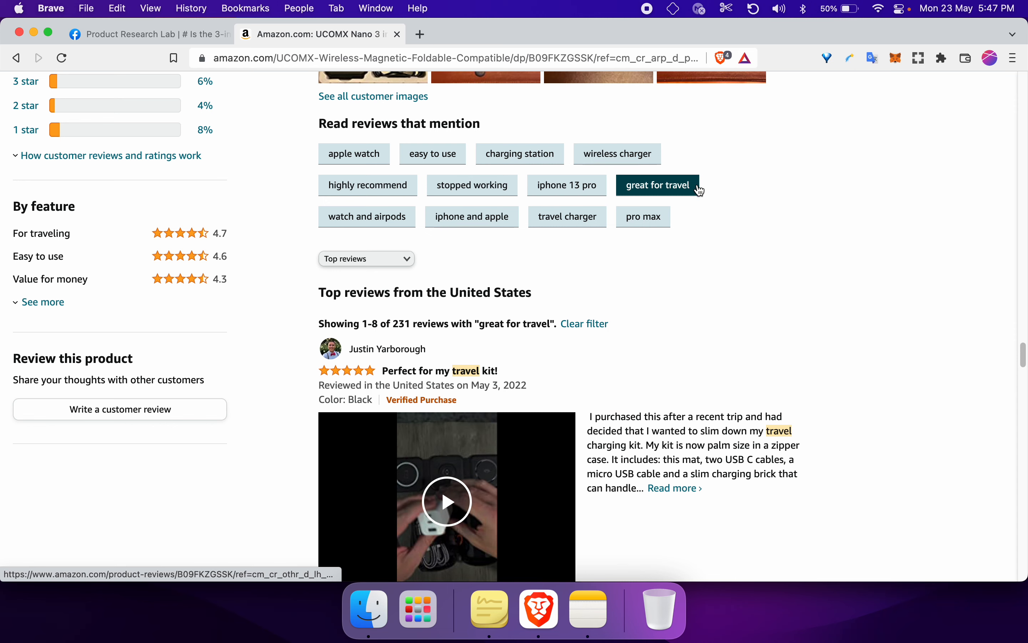
Read down the 'great for travel' reviews to the See all reviews link
scroll(down, 3)
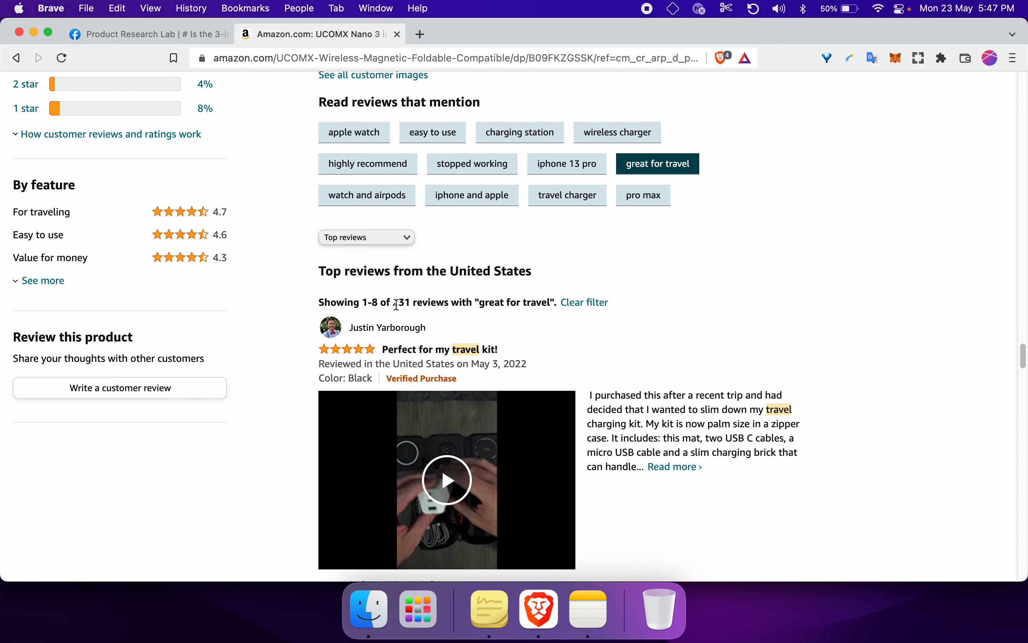
mouse_move(539, 307)
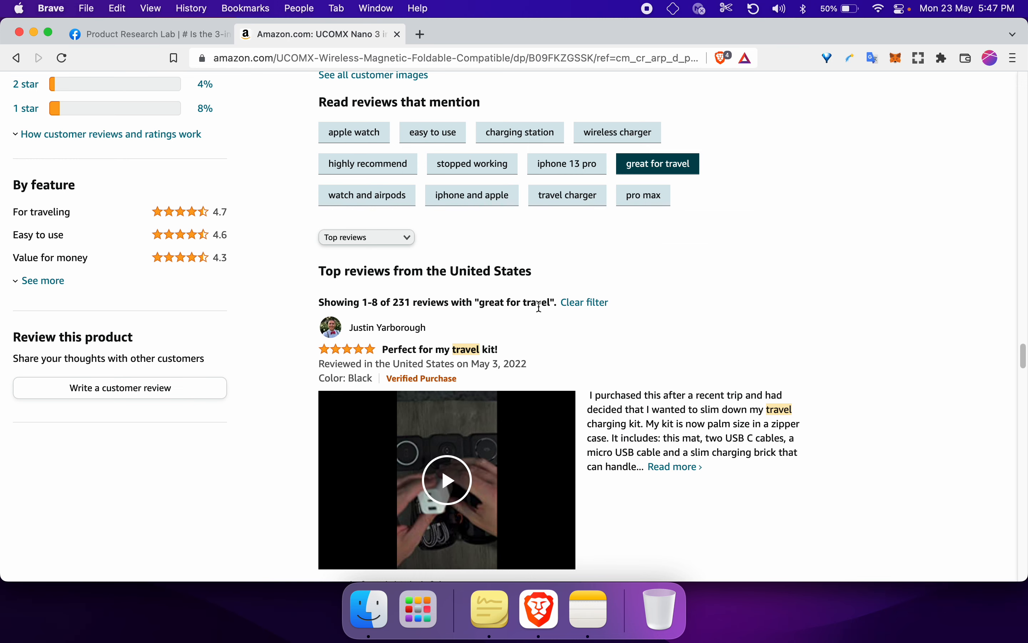
mouse_move(655, 413)
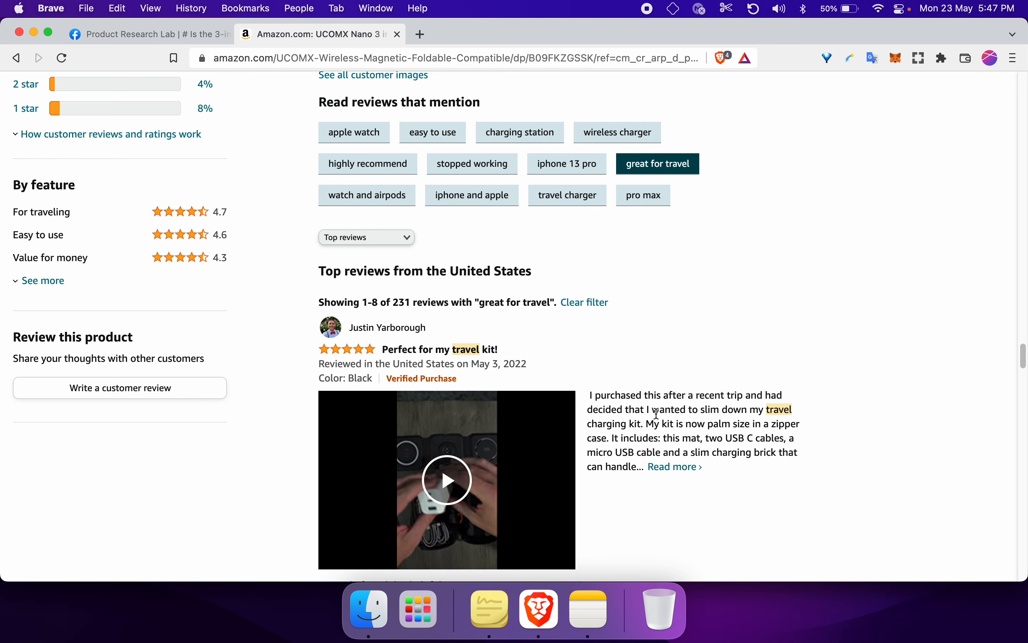
scroll(down, 3)
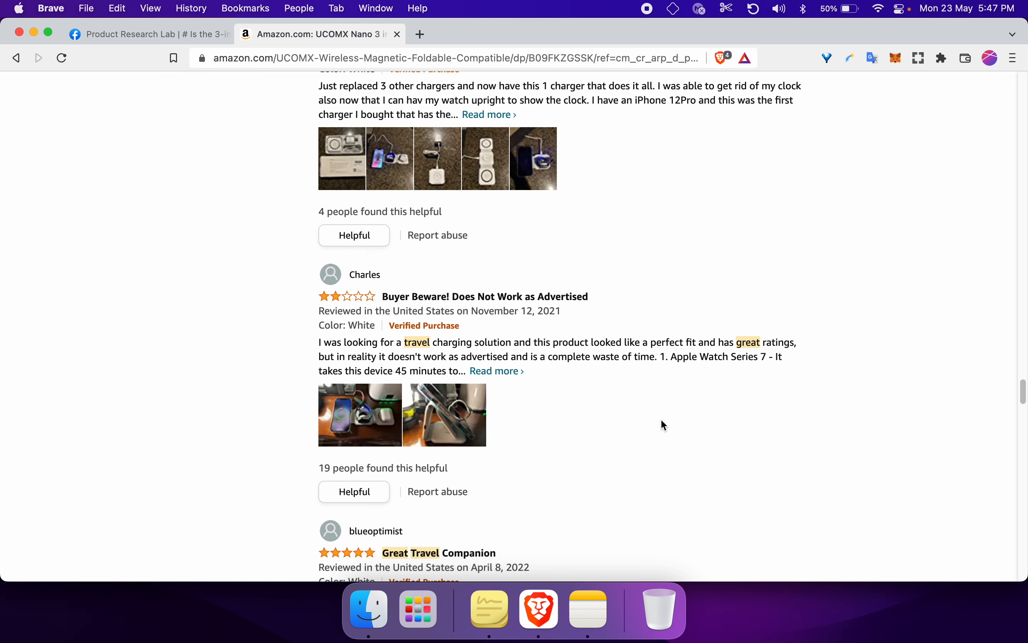
scroll(down, 3)
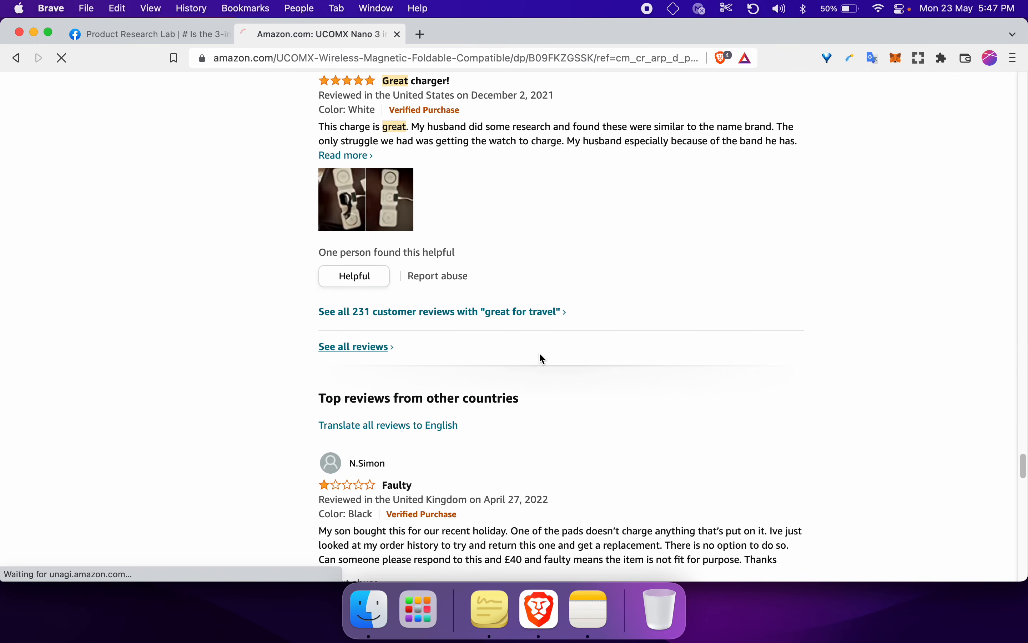
Search the full customer reviews page for 'travel', narrowing to 512 global reviews
click(353, 347)
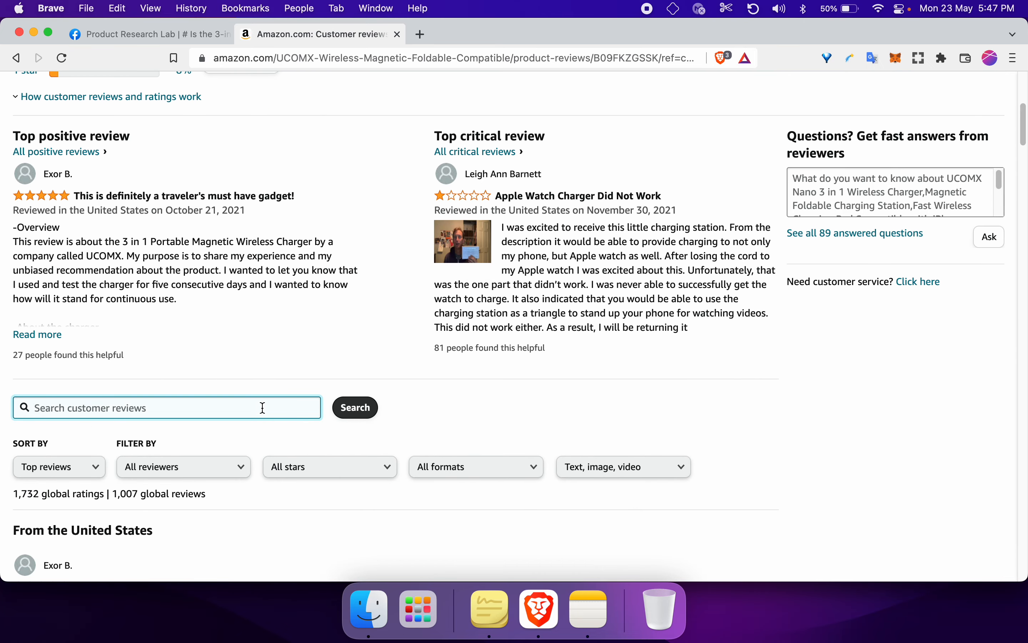
text(travel)
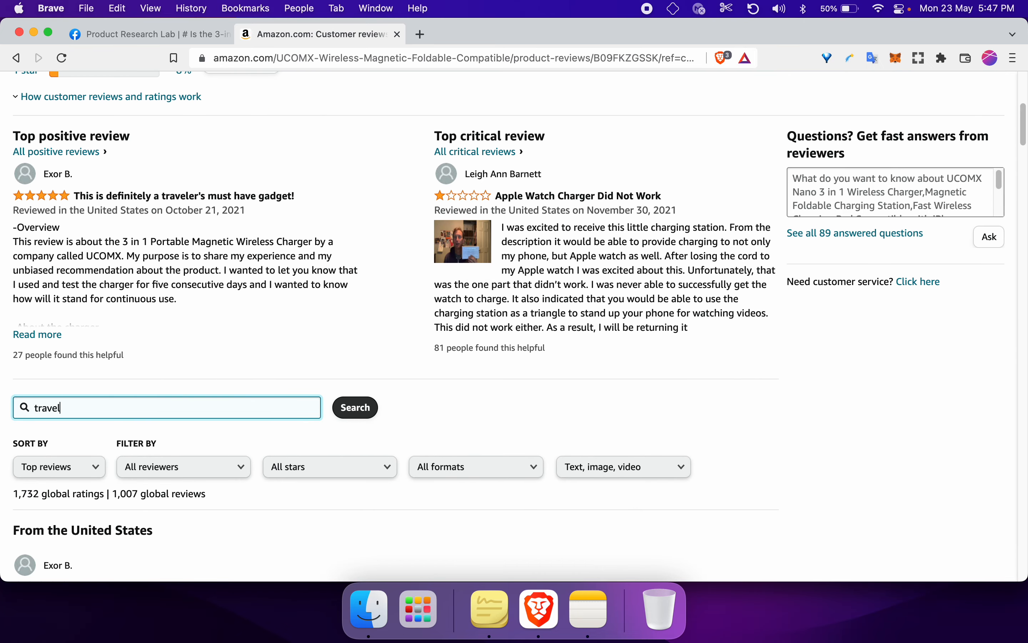
click(354, 407)
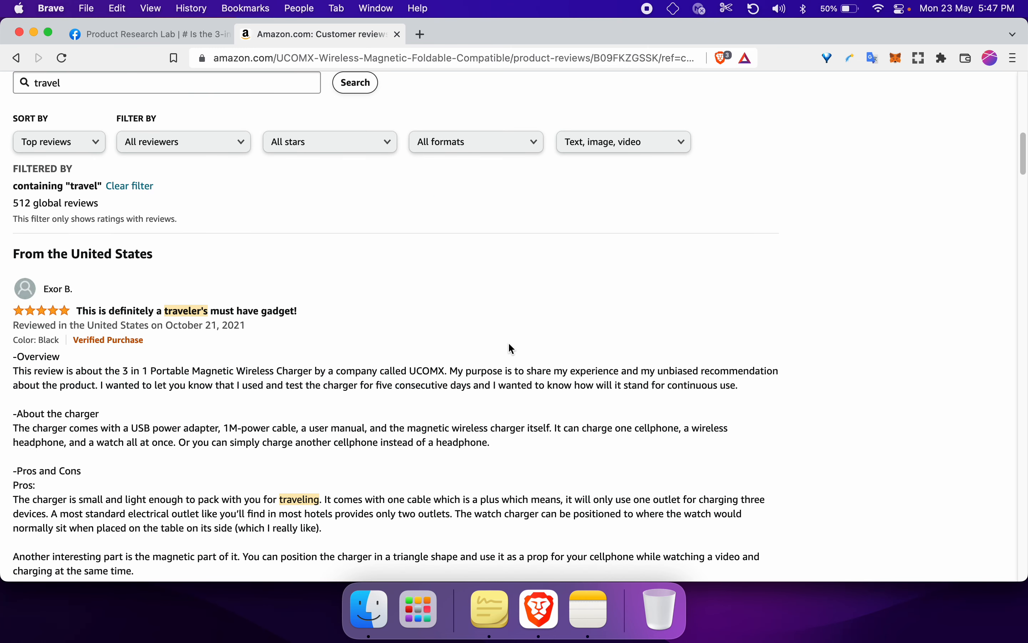
mouse_move(12, 206)
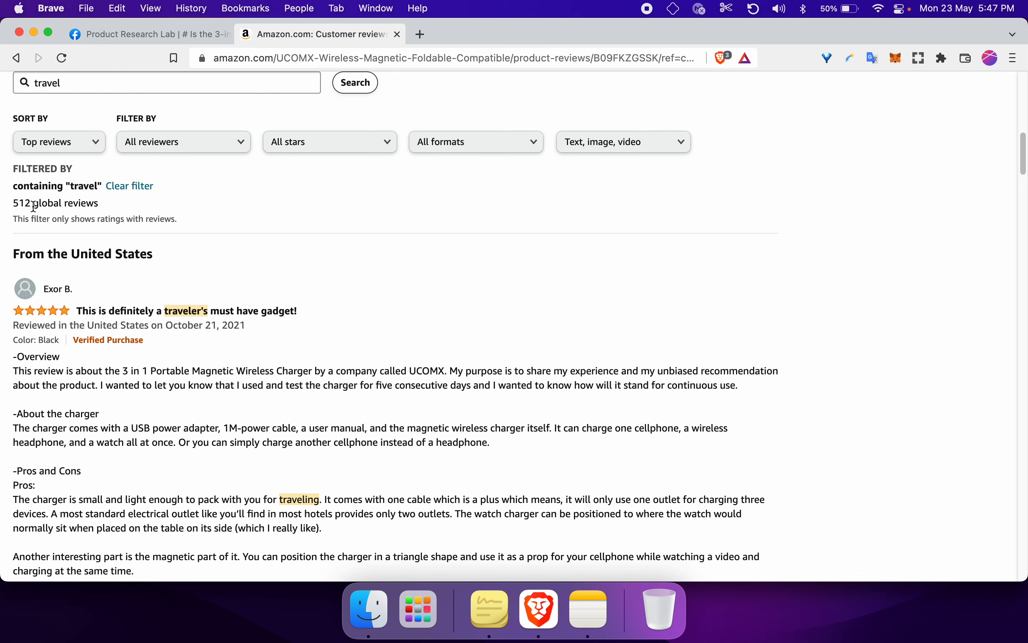
scroll(down, 3)
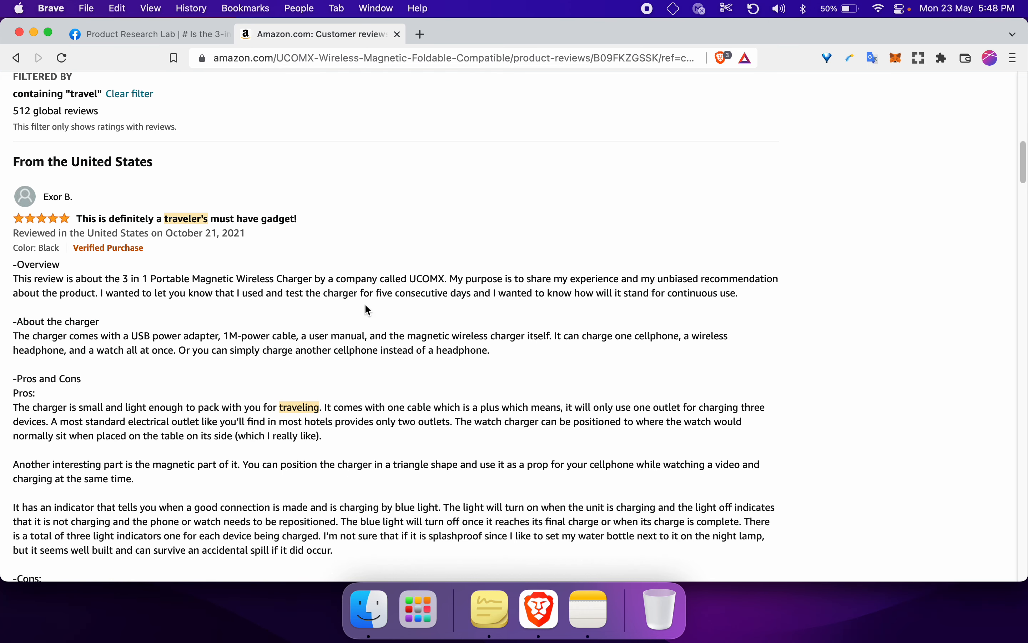
scroll(down, 3)
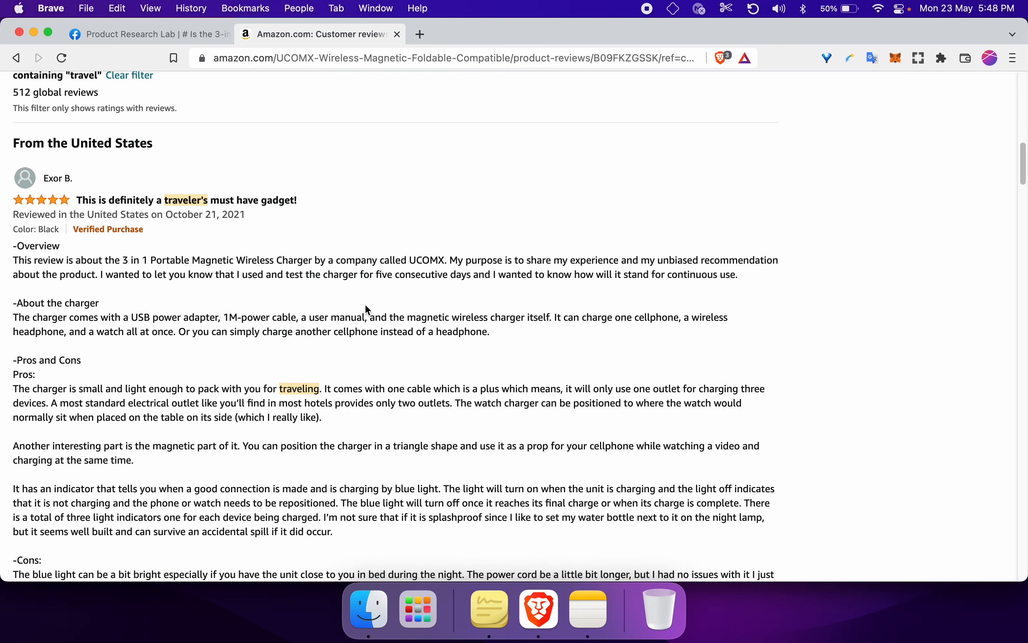
scroll(down, 3)
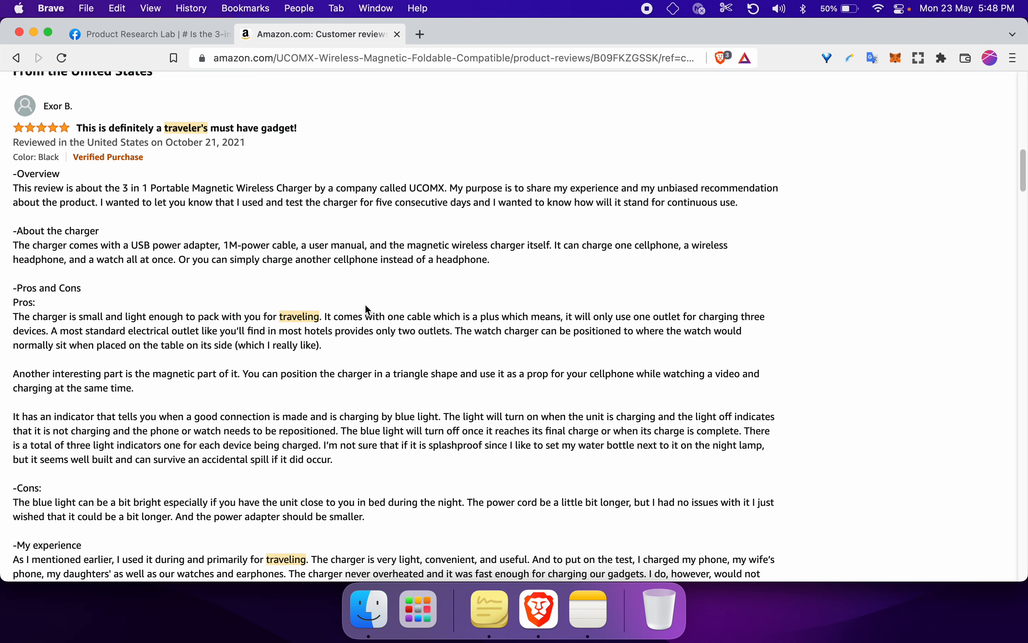
scroll(down, 3)
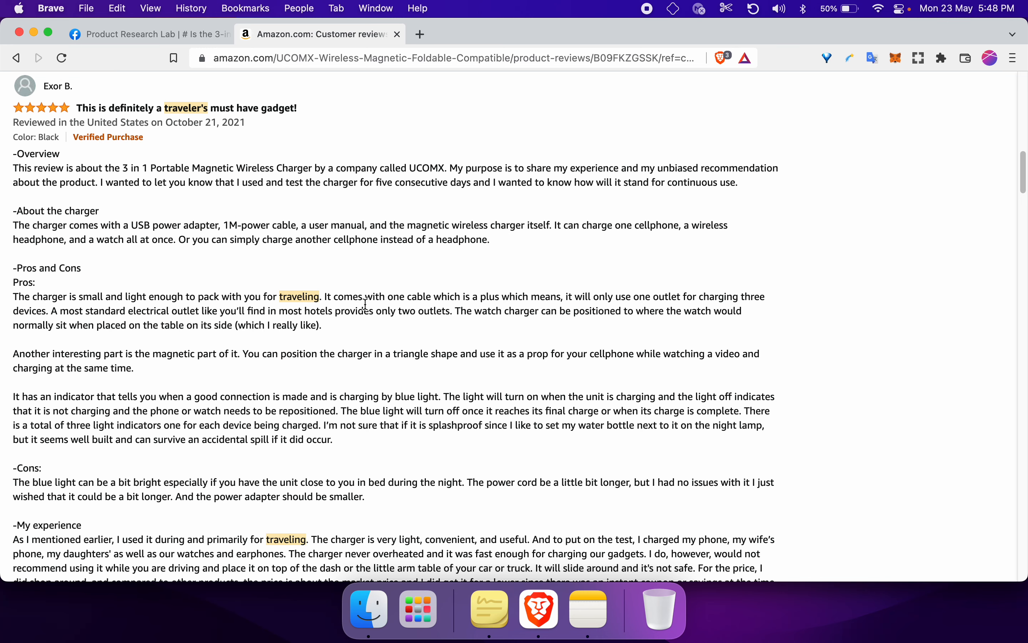
scroll(down, 3)
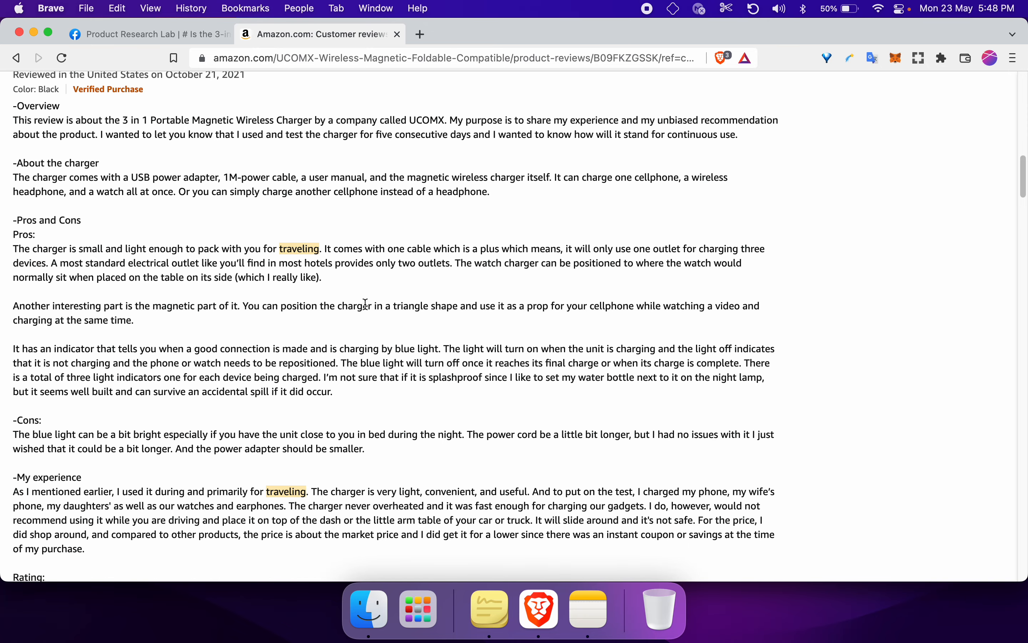
scroll(down, 3)
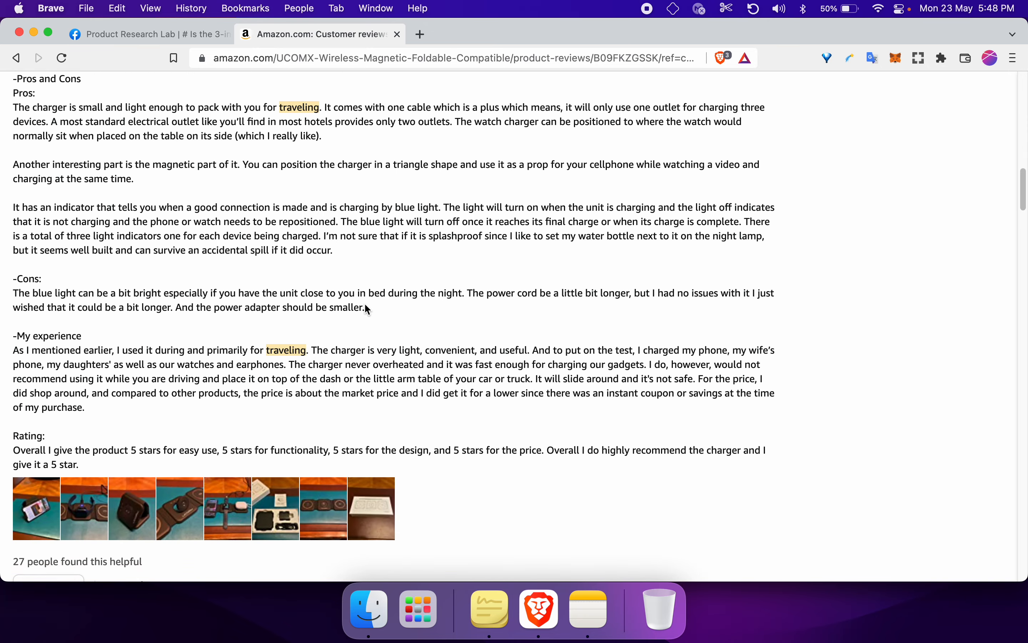
scroll(down, 3)
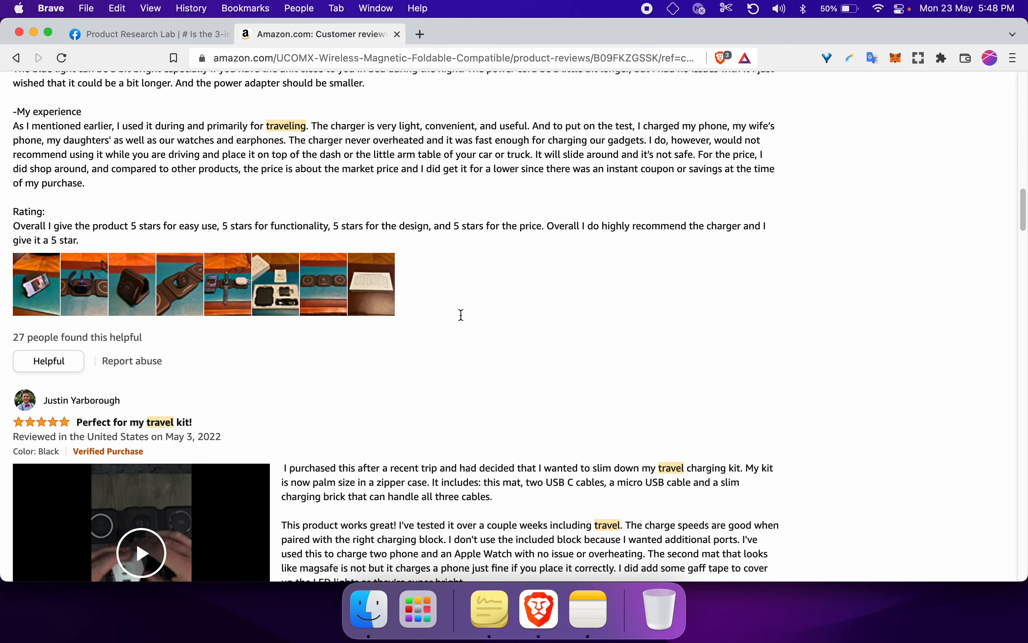
Highlight 'slim down my travel charging kit' in the Perfect for my travel kit! review
scroll(down, 3)
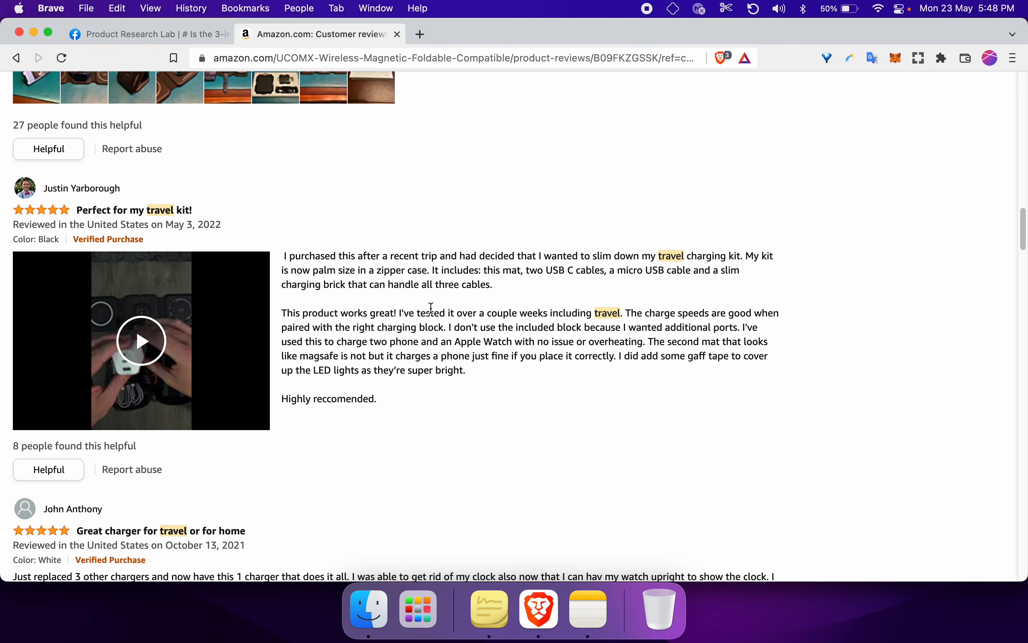
mouse_move(460, 268)
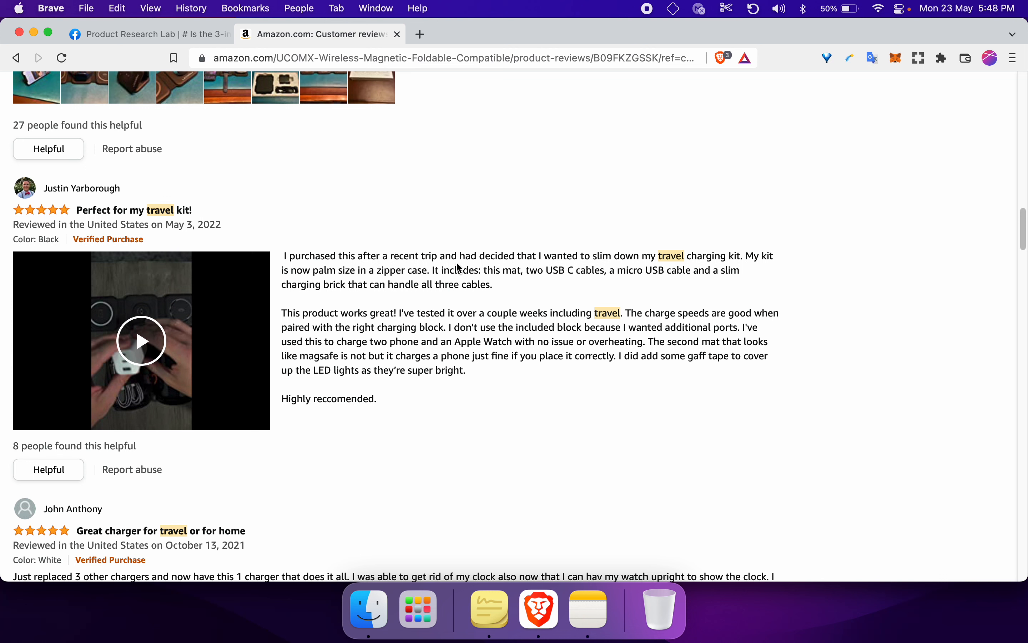
mouse_move(549, 267)
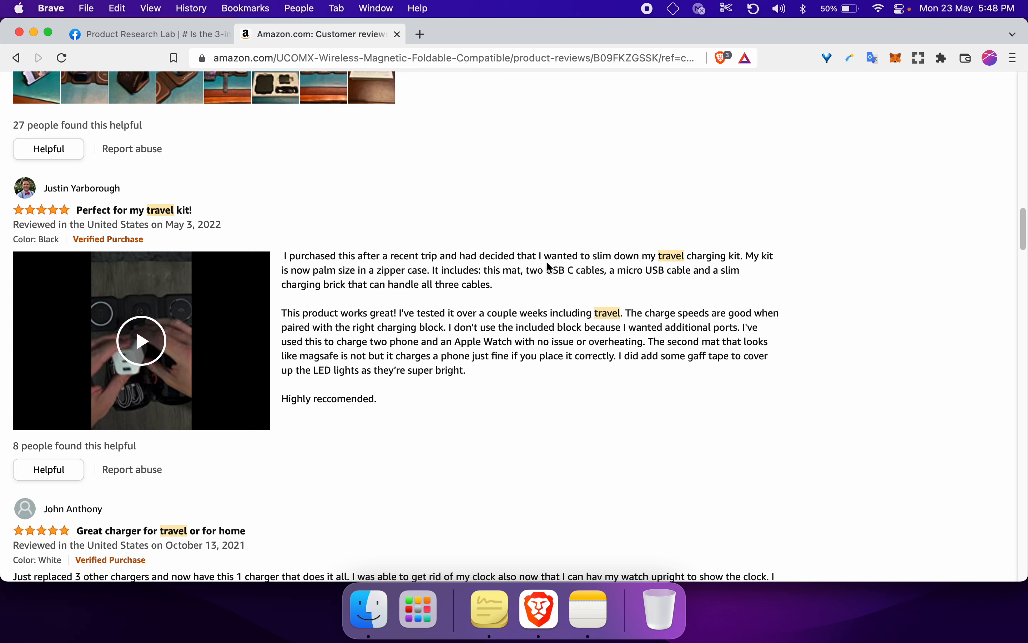
mouse_move(715, 272)
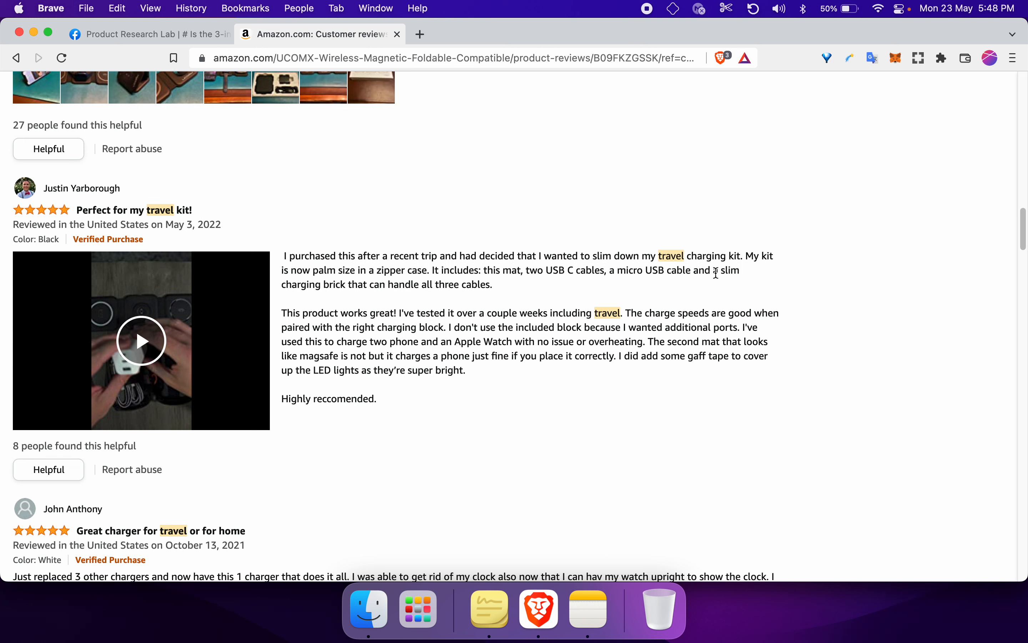
drag(282, 255, 740, 256)
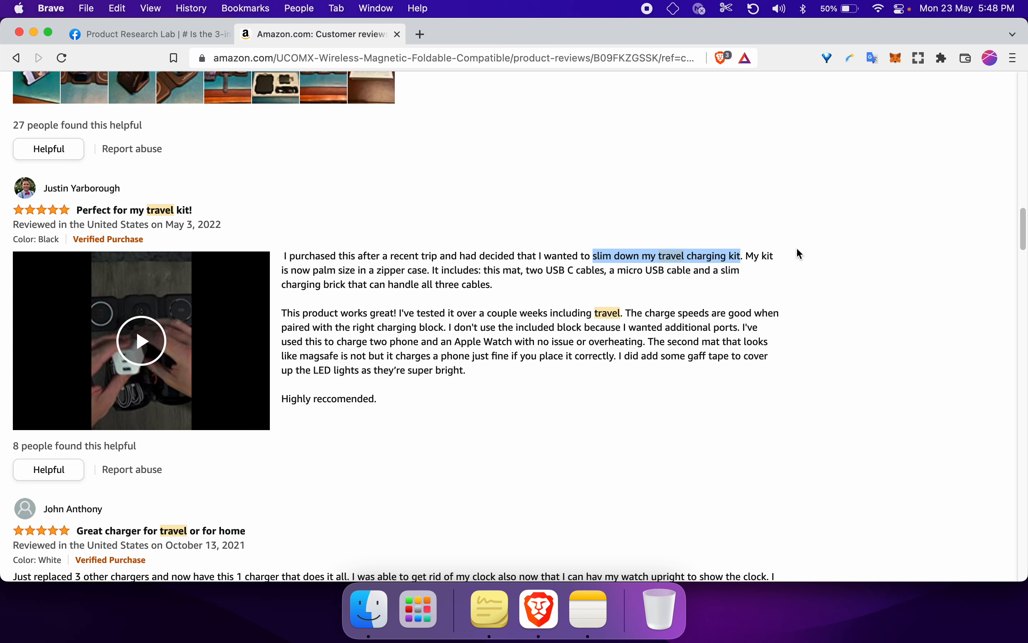
mouse_move(397, 267)
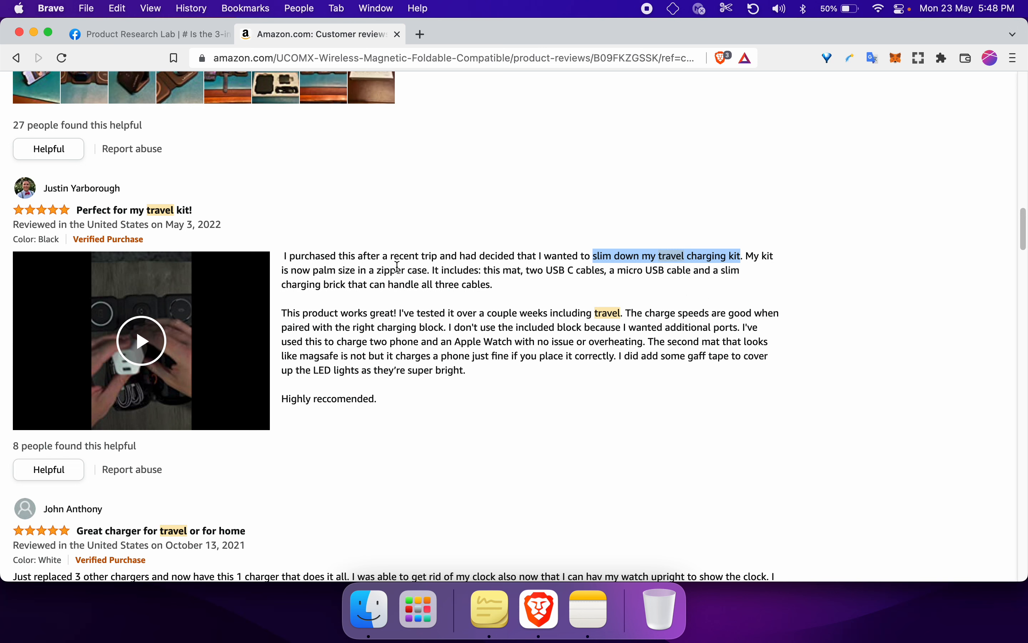
mouse_move(494, 311)
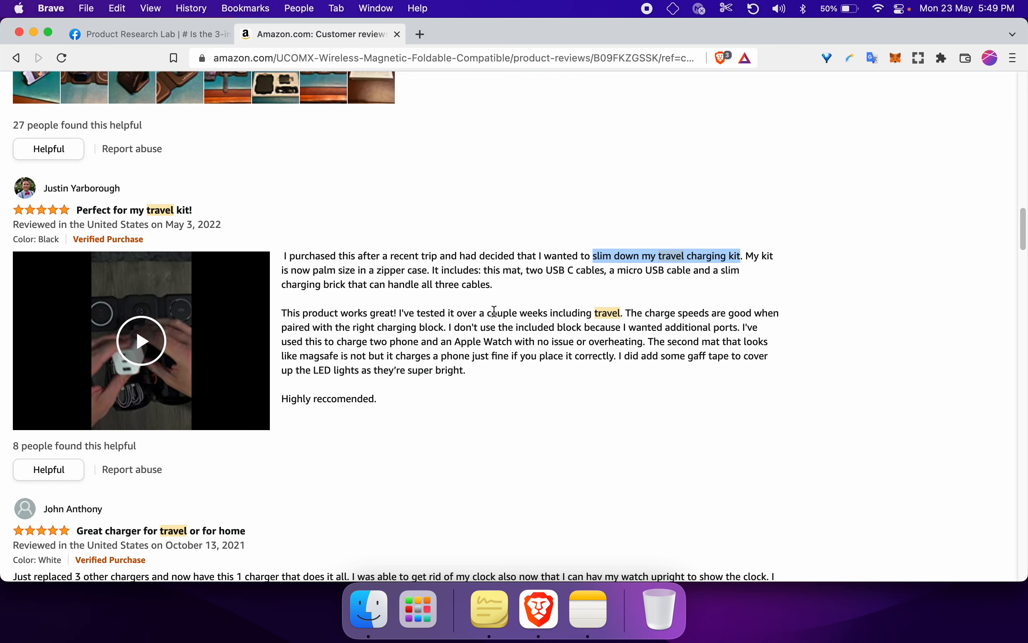
scroll(down, 3)
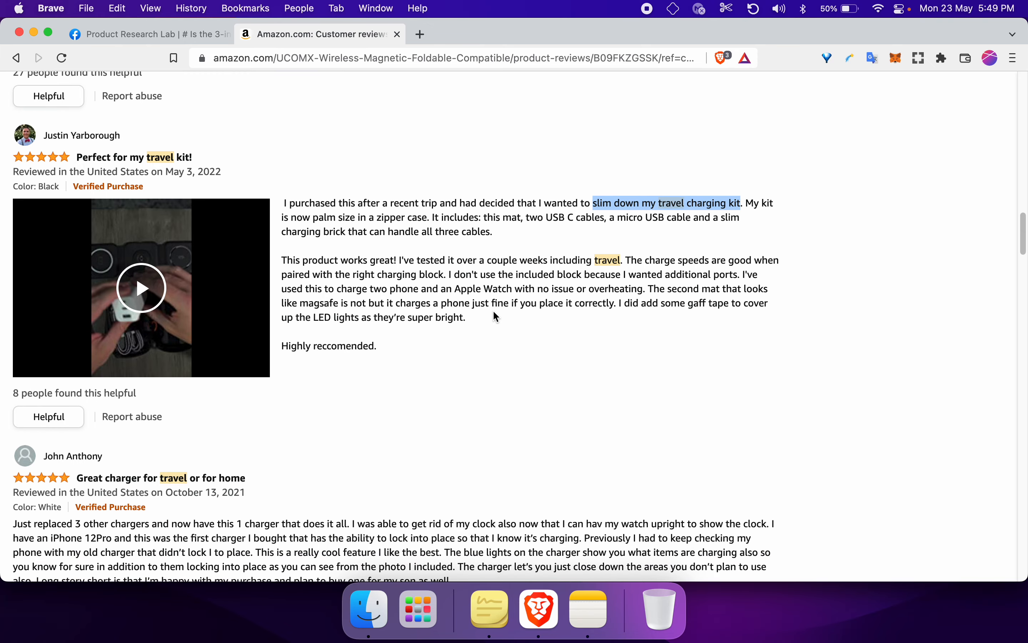
scroll(down, 3)
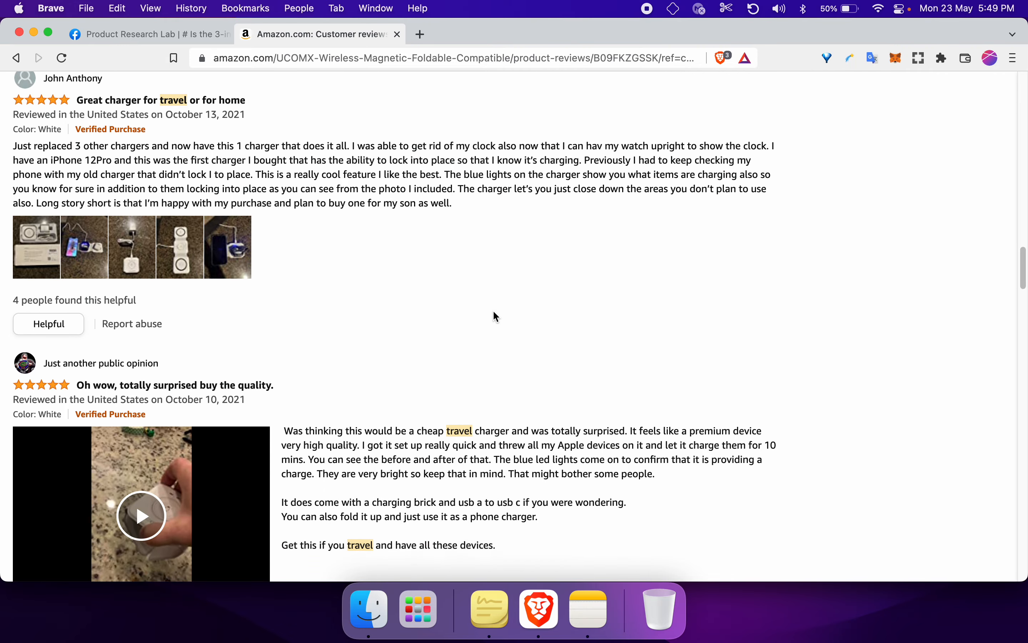
scroll(down, 3)
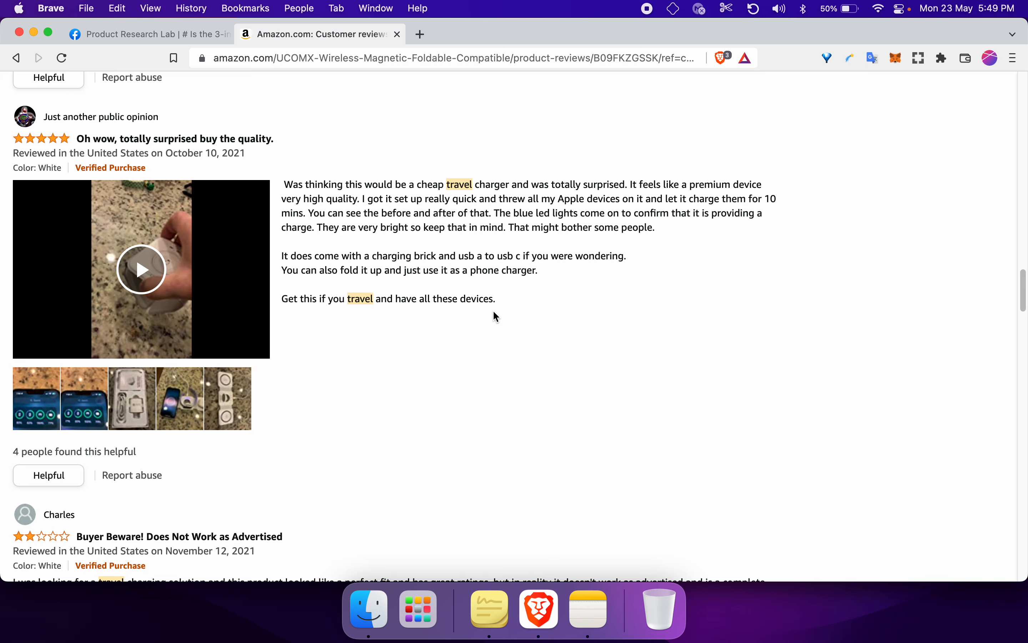
scroll(down, 3)
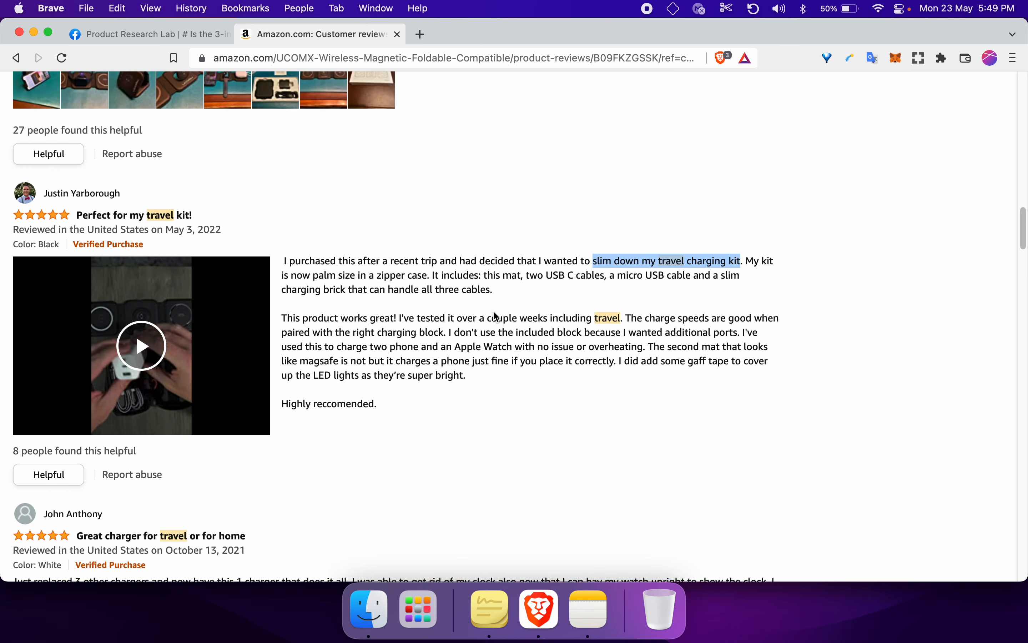